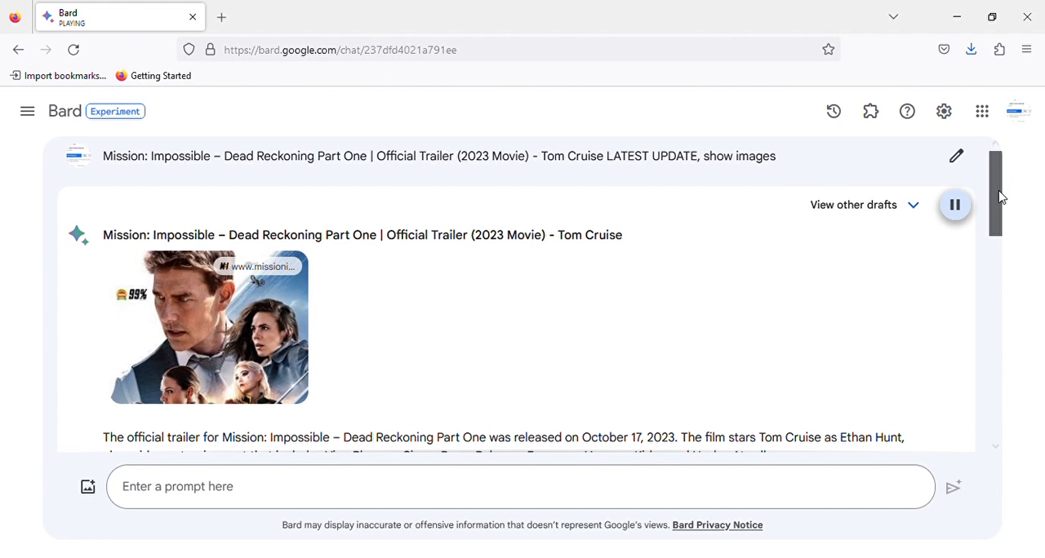
scroll("down", 3)
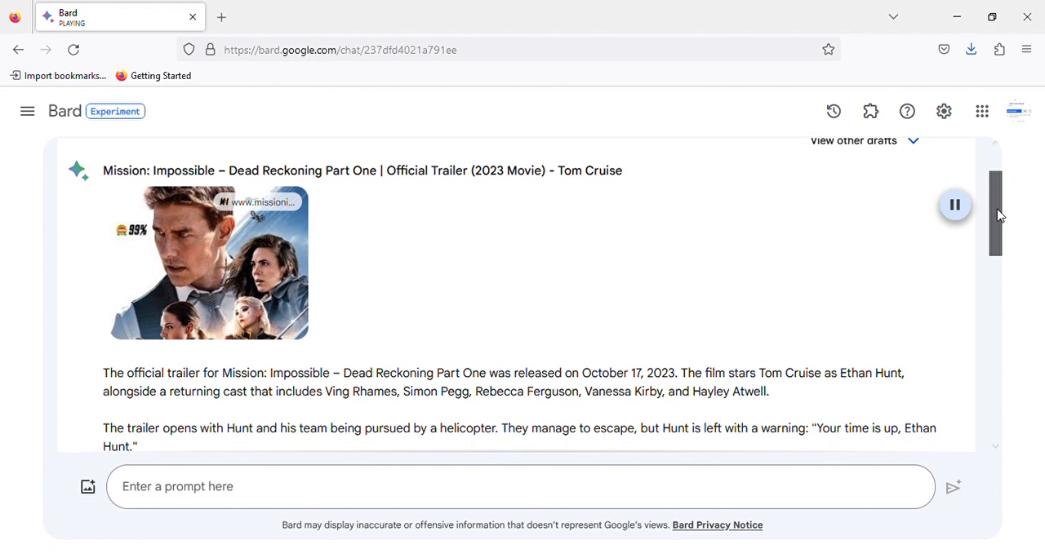
scroll("down", 3)
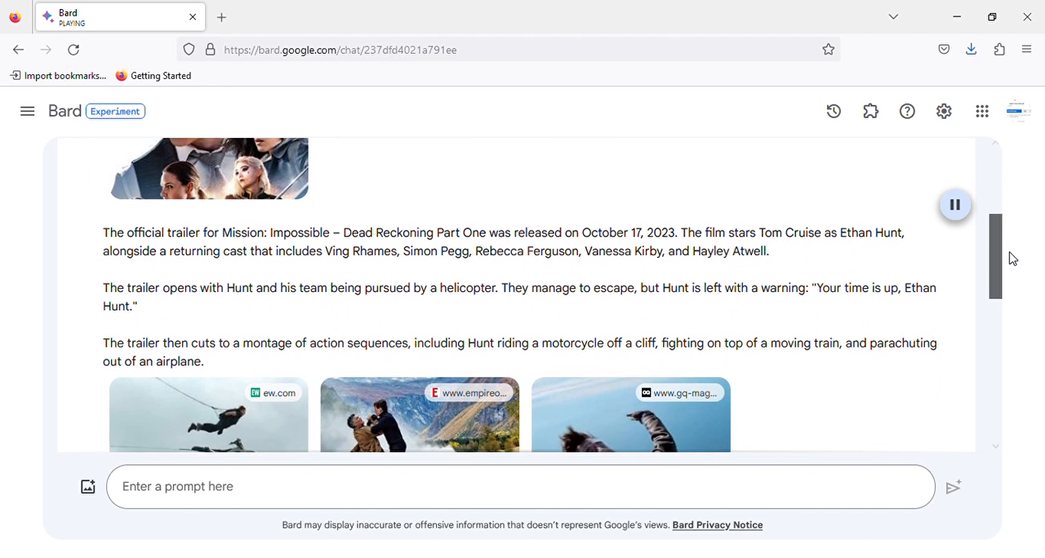
scroll("down", 3)
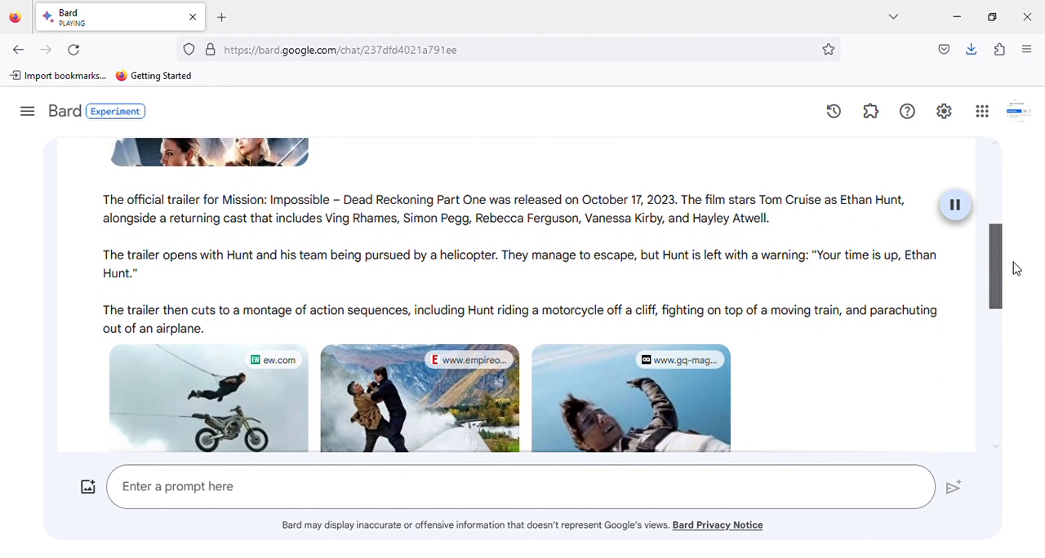
scroll("down", 3)
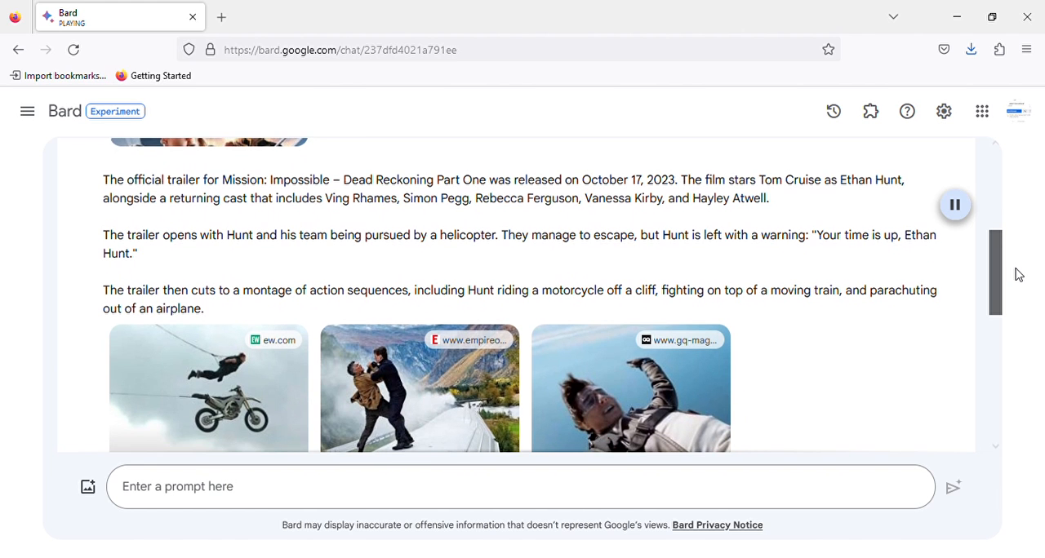
scroll("down", 3)
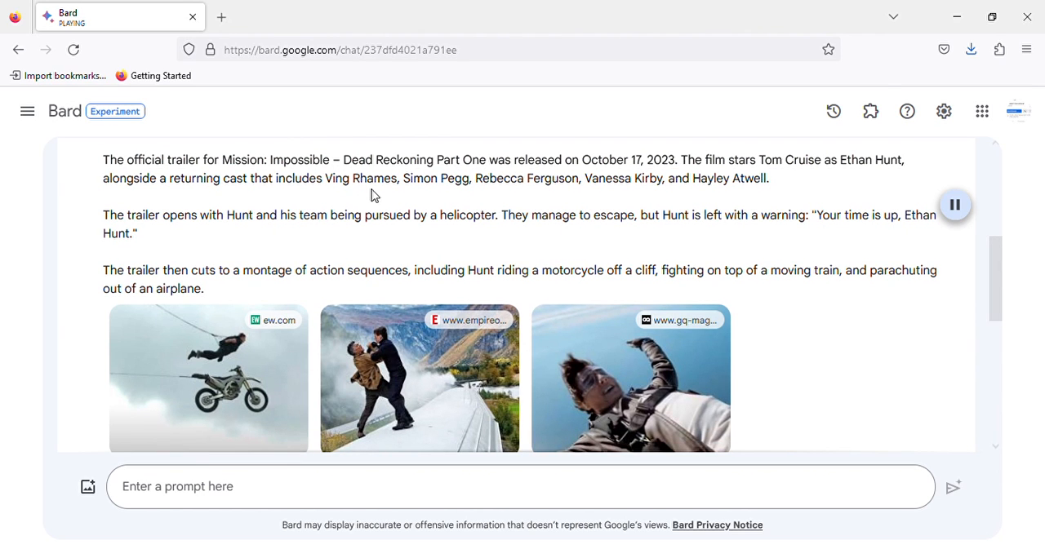
mouse_move(528, 202)
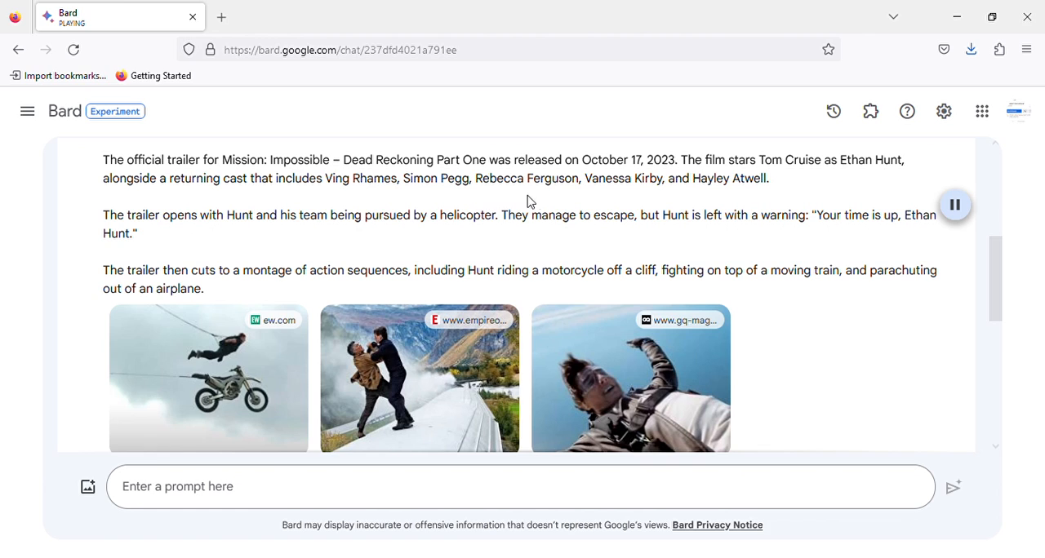
mouse_move(682, 195)
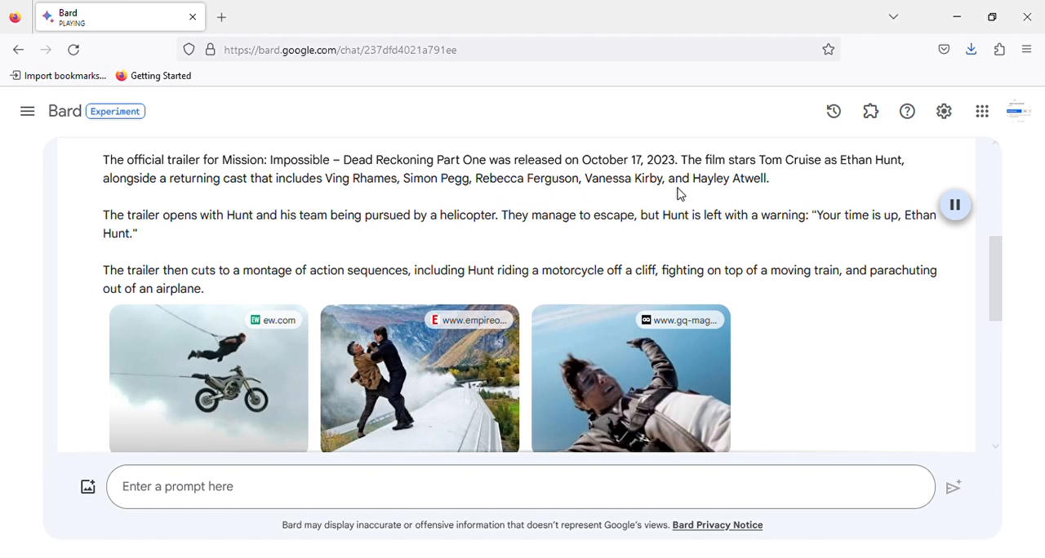
mouse_move(99, 235)
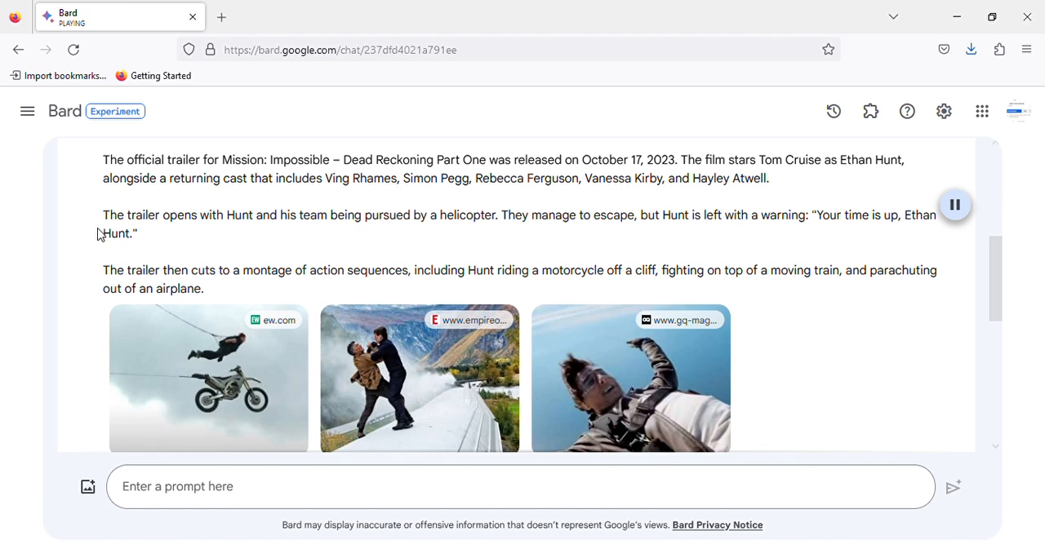
mouse_move(333, 239)
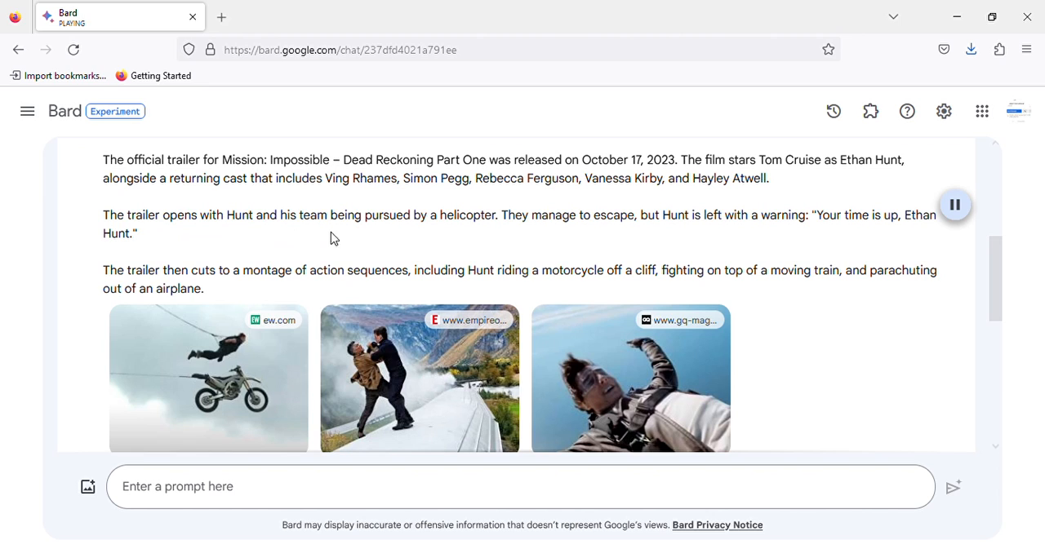
mouse_move(526, 229)
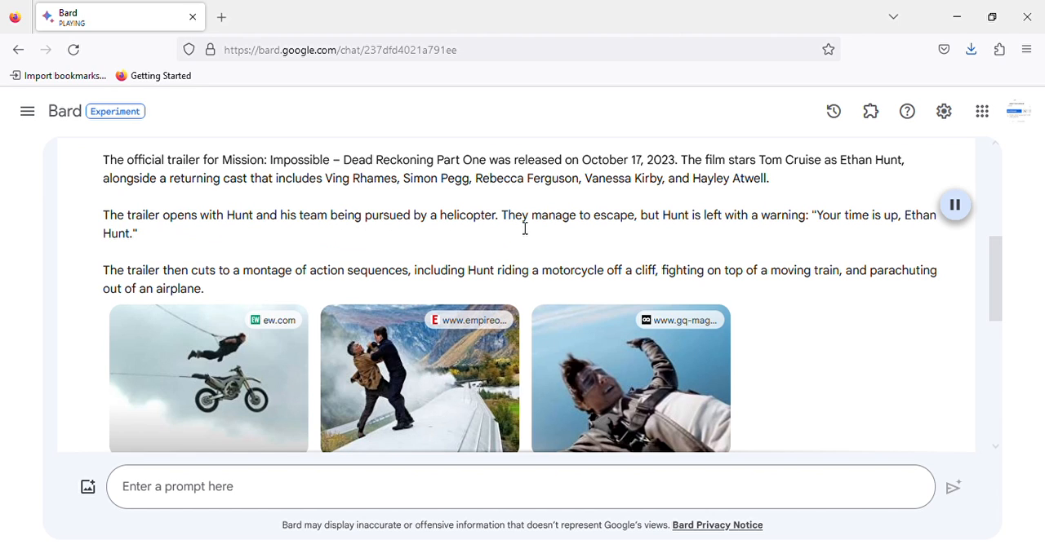
mouse_move(751, 235)
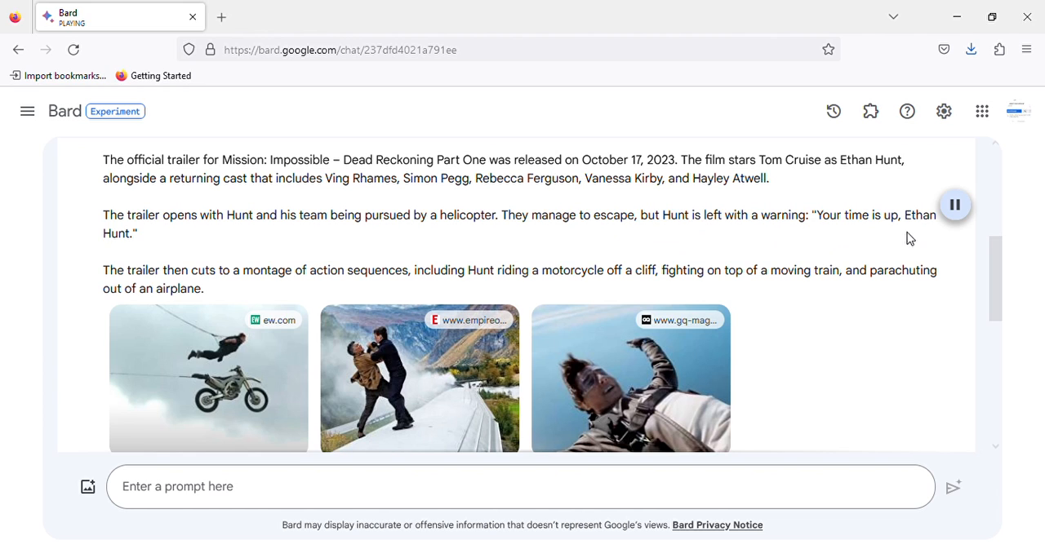
mouse_move(121, 269)
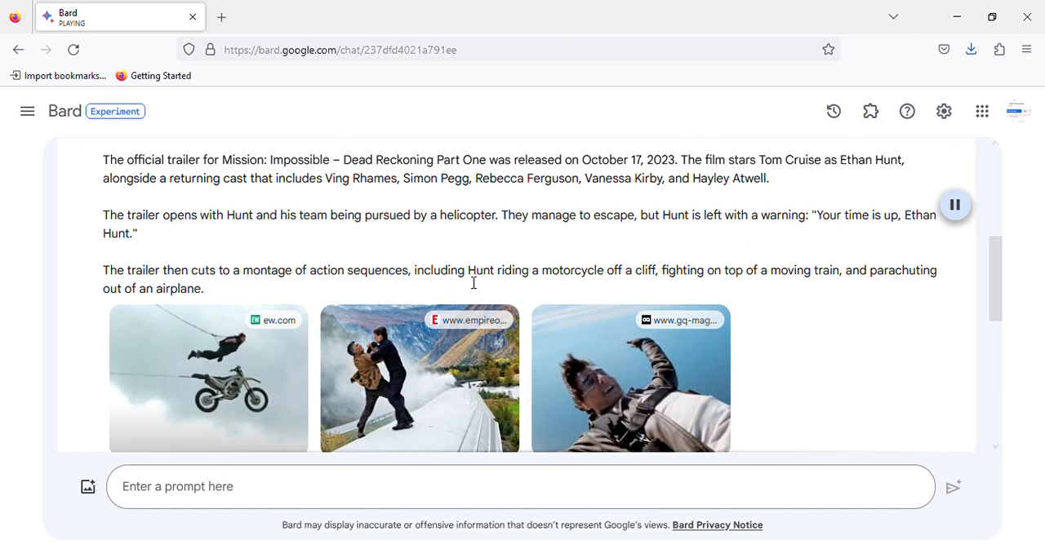
mouse_move(667, 287)
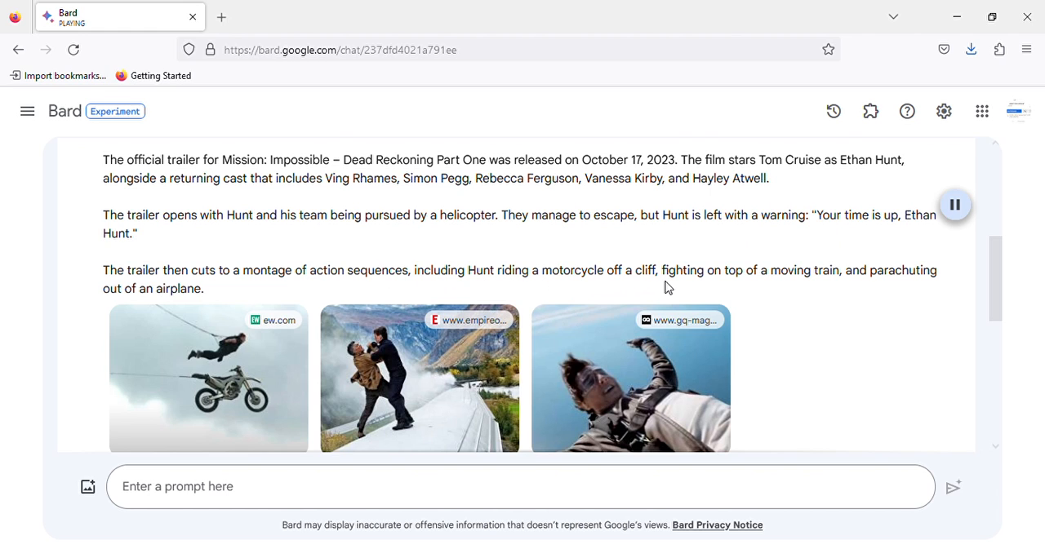
mouse_move(794, 279)
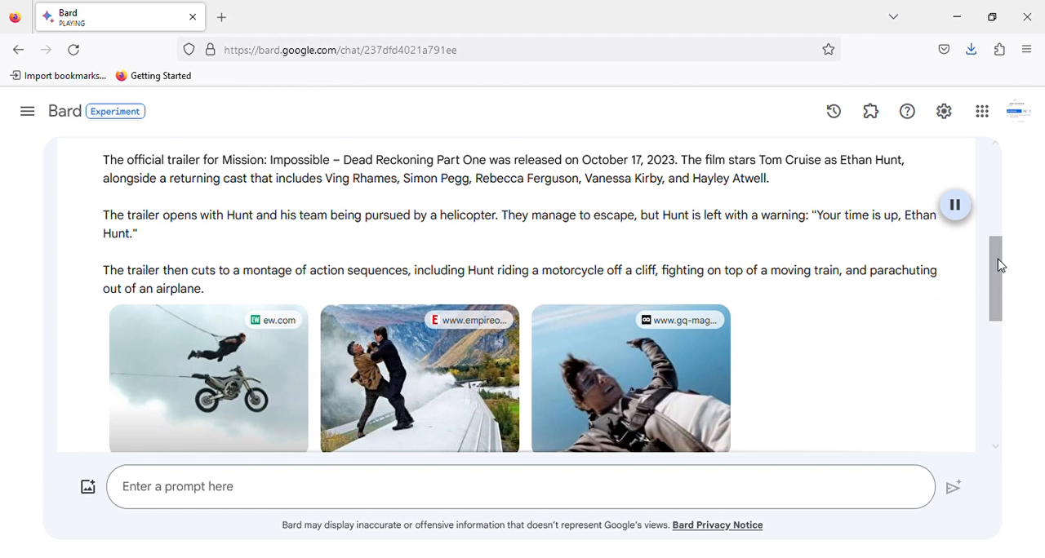
scroll("down", 3)
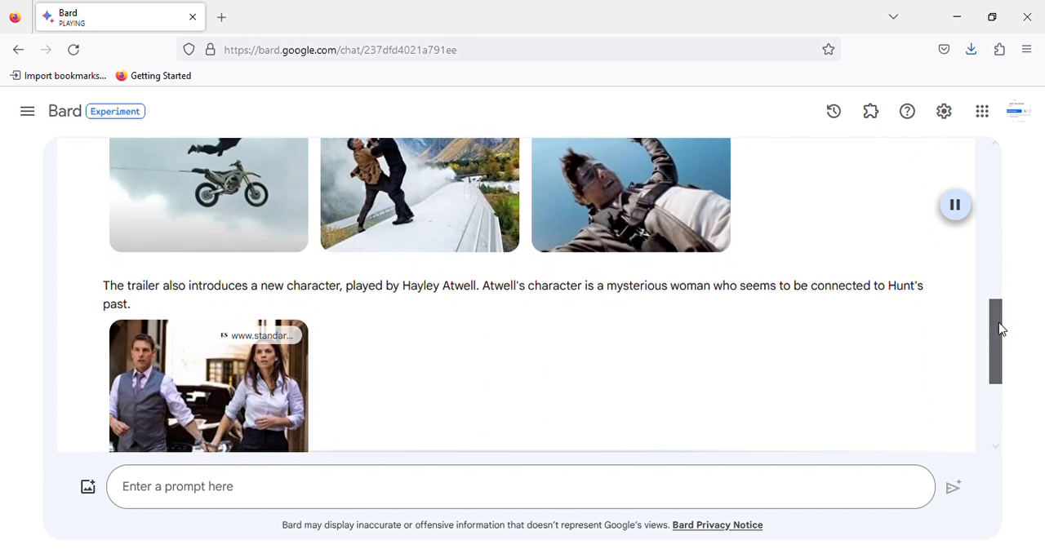
scroll("down", 3)
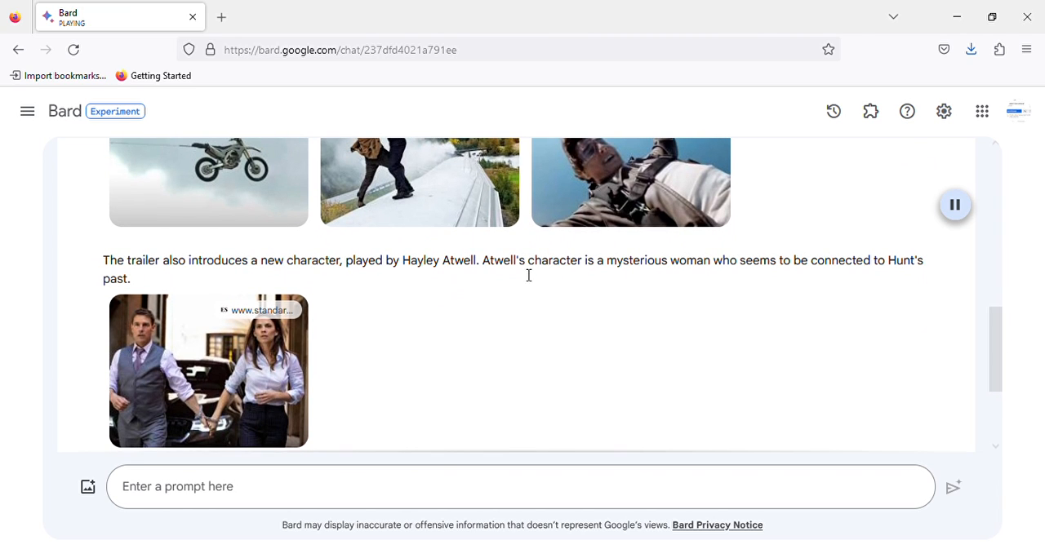
mouse_move(735, 292)
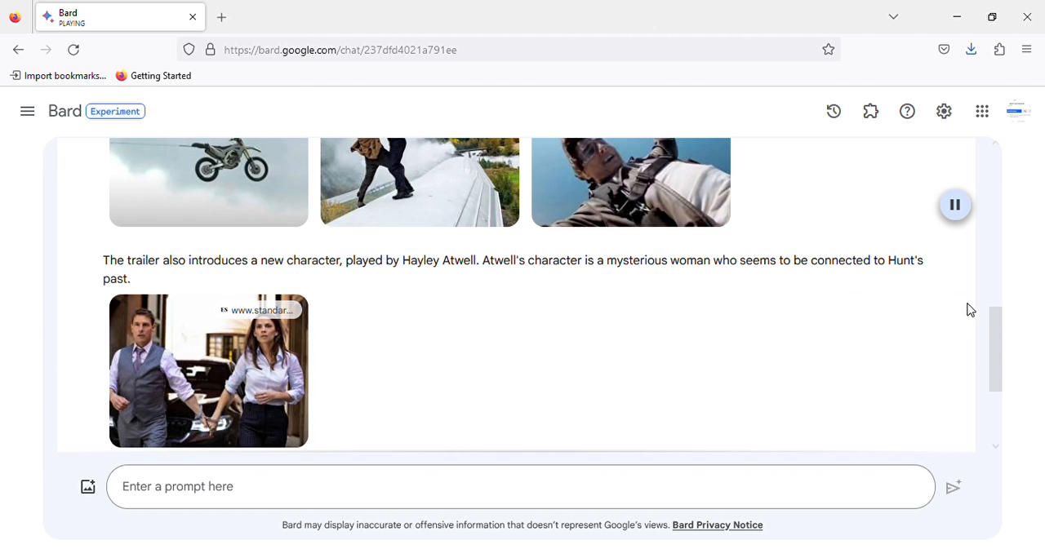
scroll("down", 3)
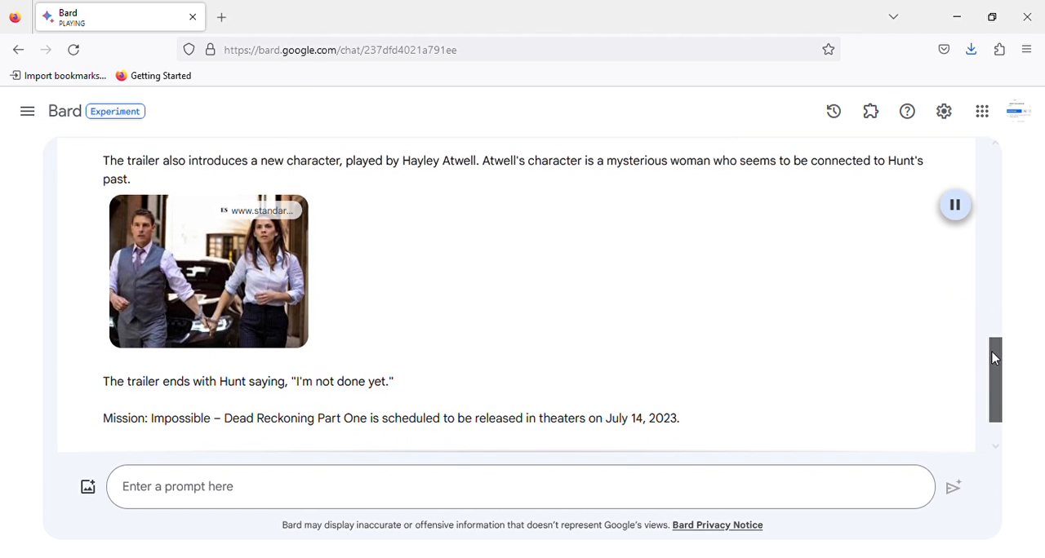
mouse_move(506, 313)
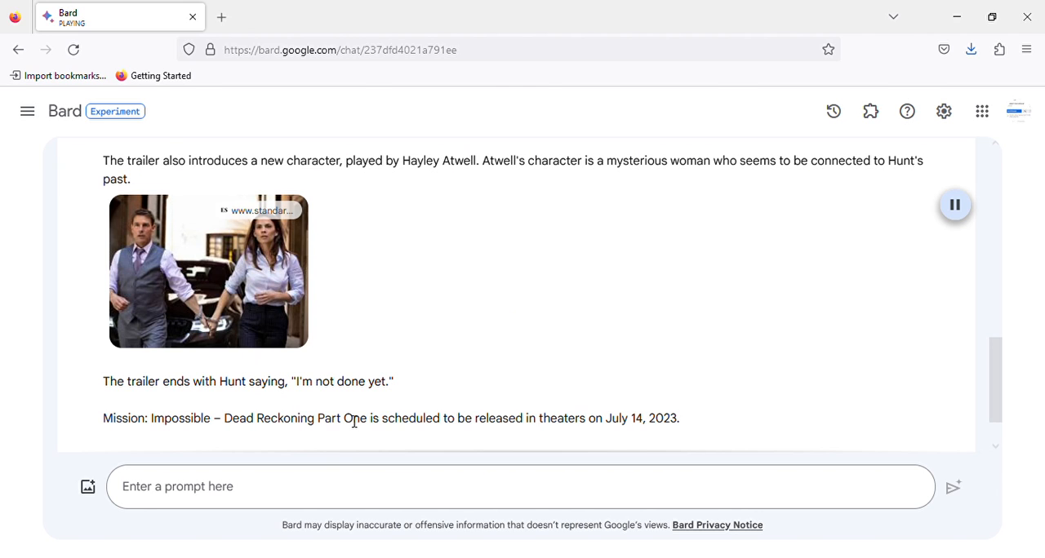
mouse_move(568, 411)
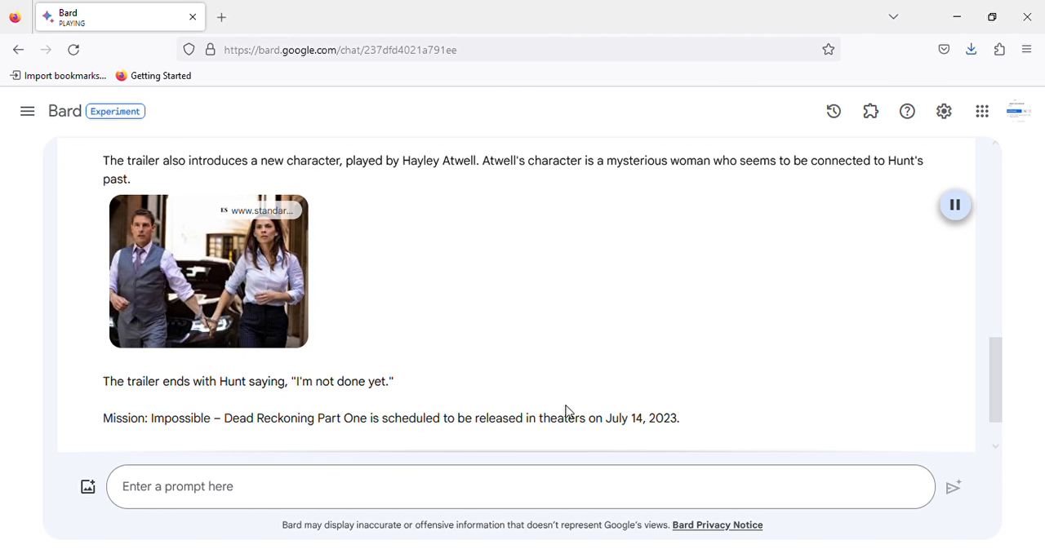
mouse_move(972, 88)
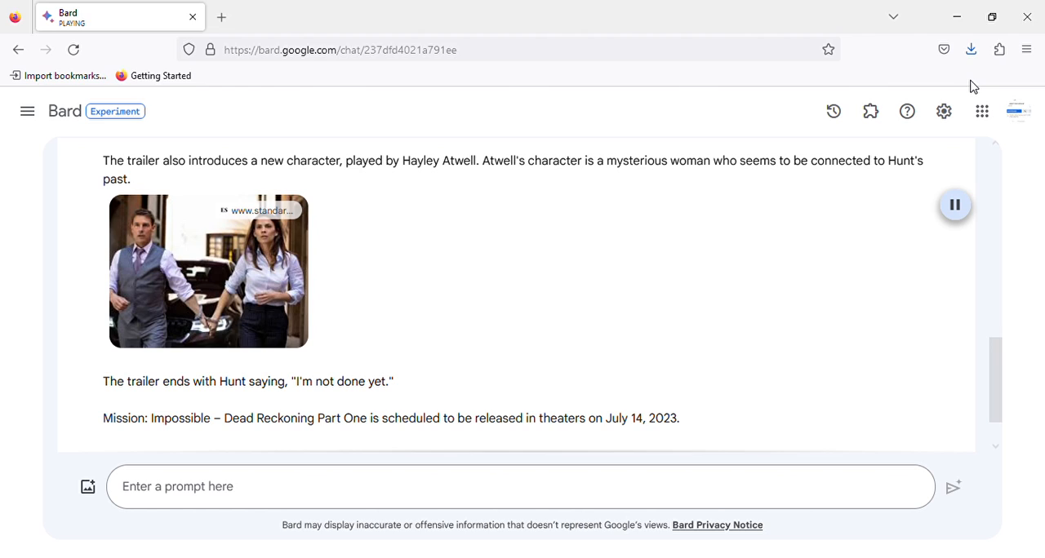